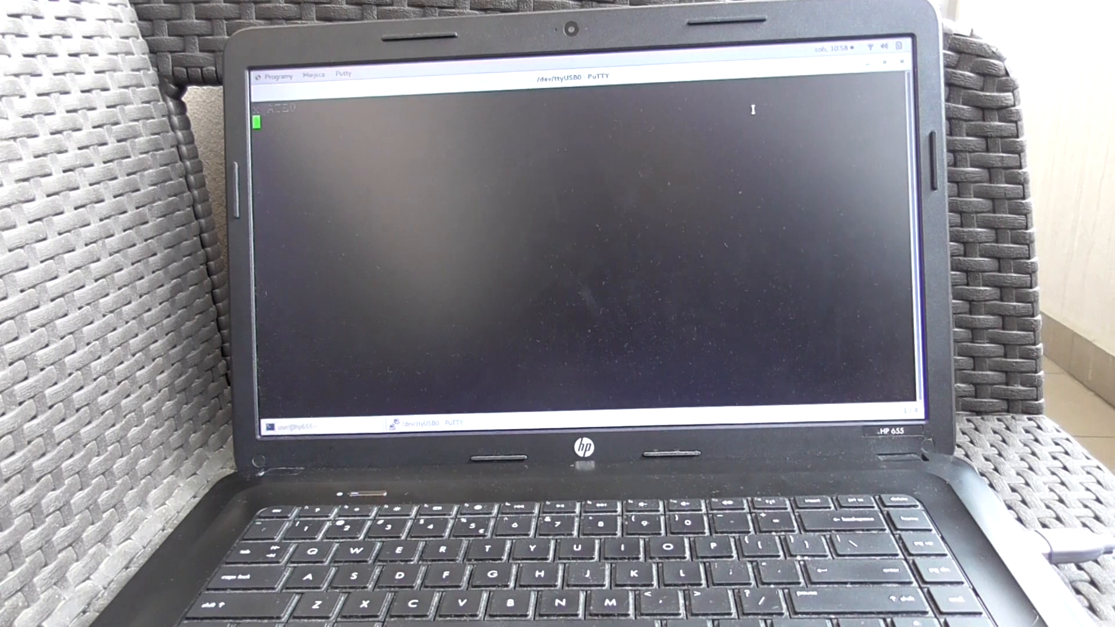
type("AT50")
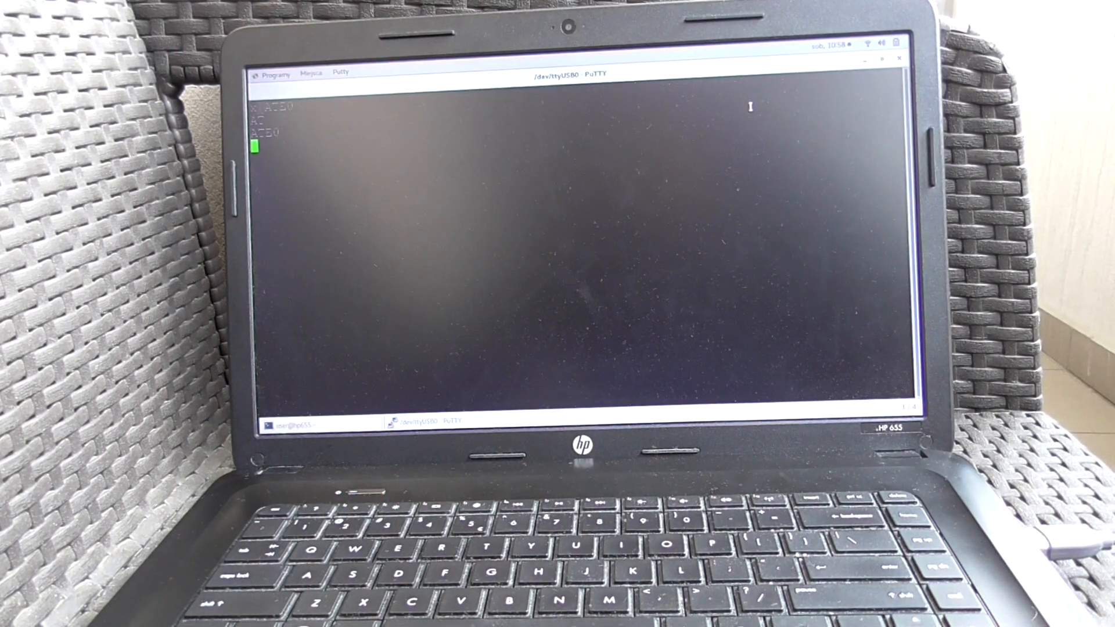
type("AT+IPR=9600")
type("AT+CFUN=1")
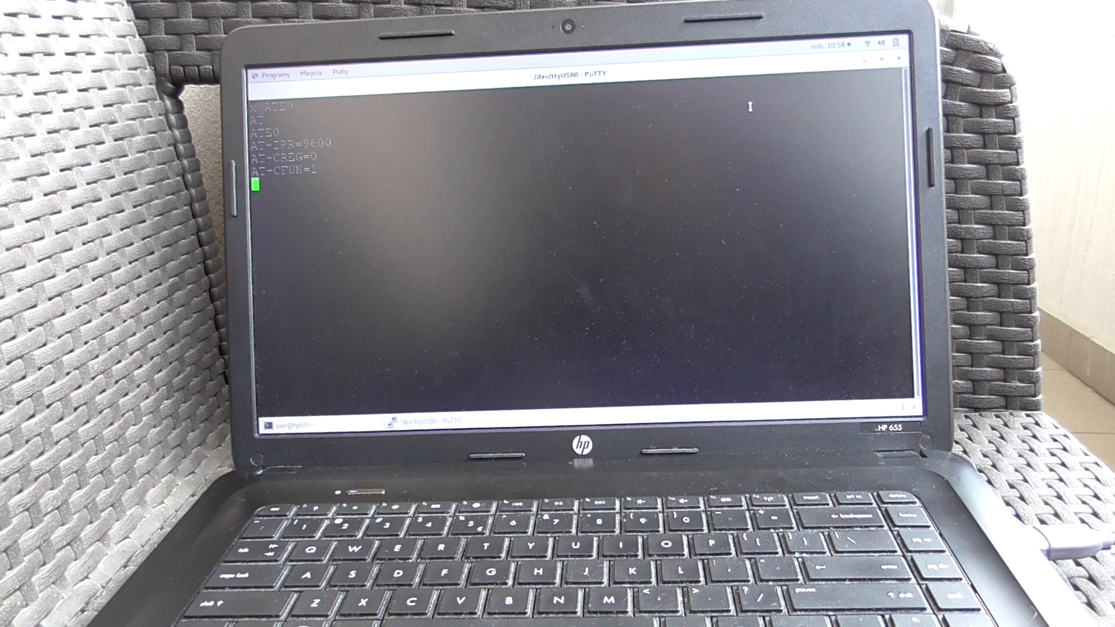
type("AT&W")
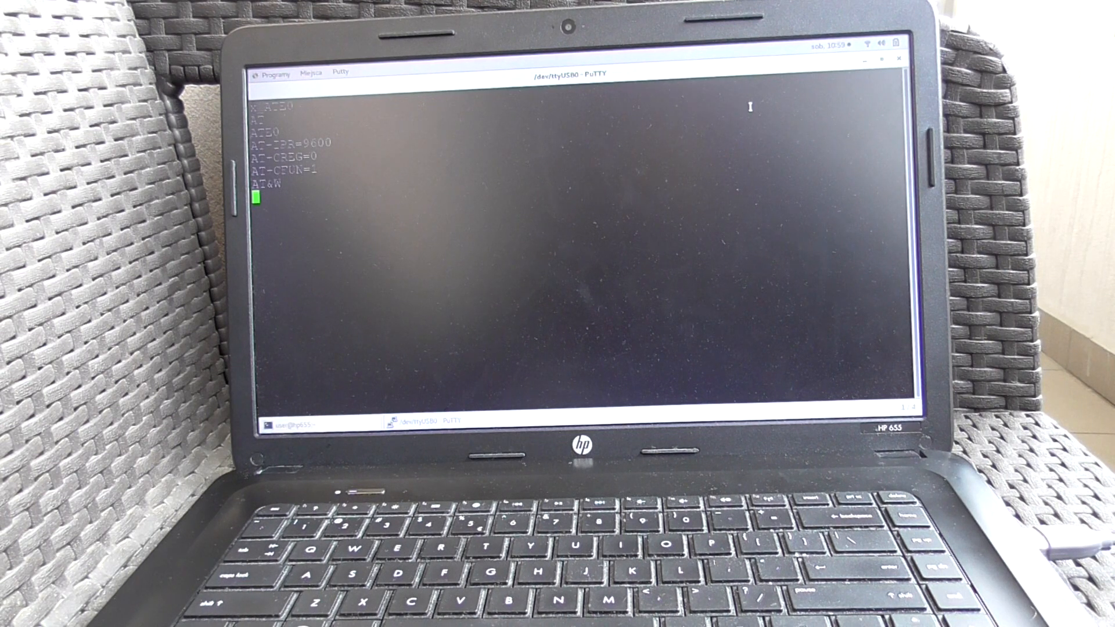
type("AT+CPIN?")
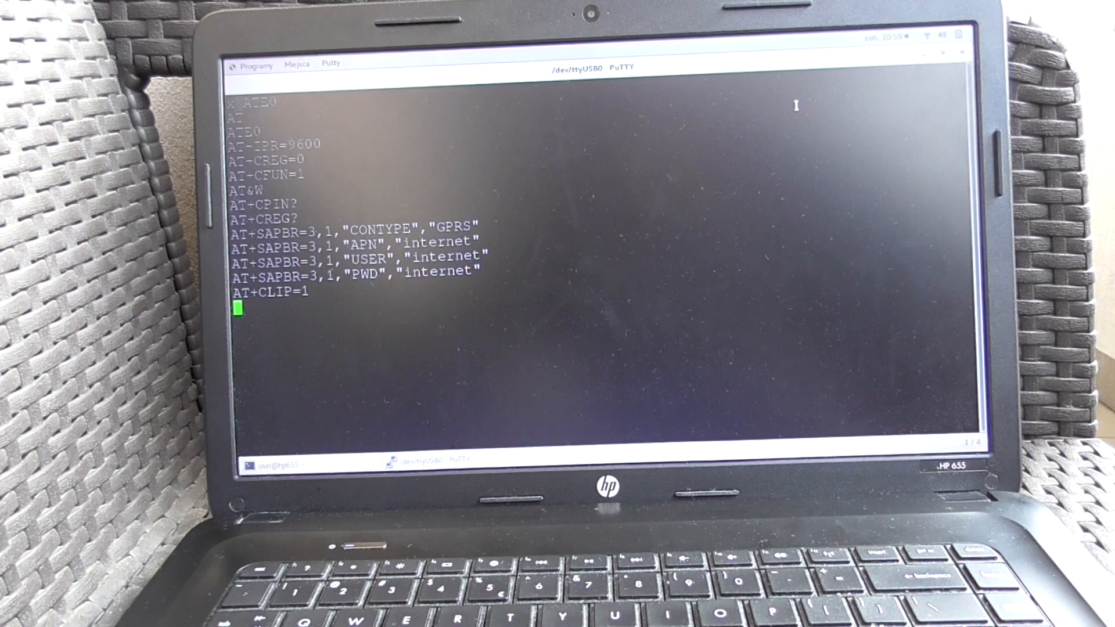
type("AT+CGNSPWR=0")
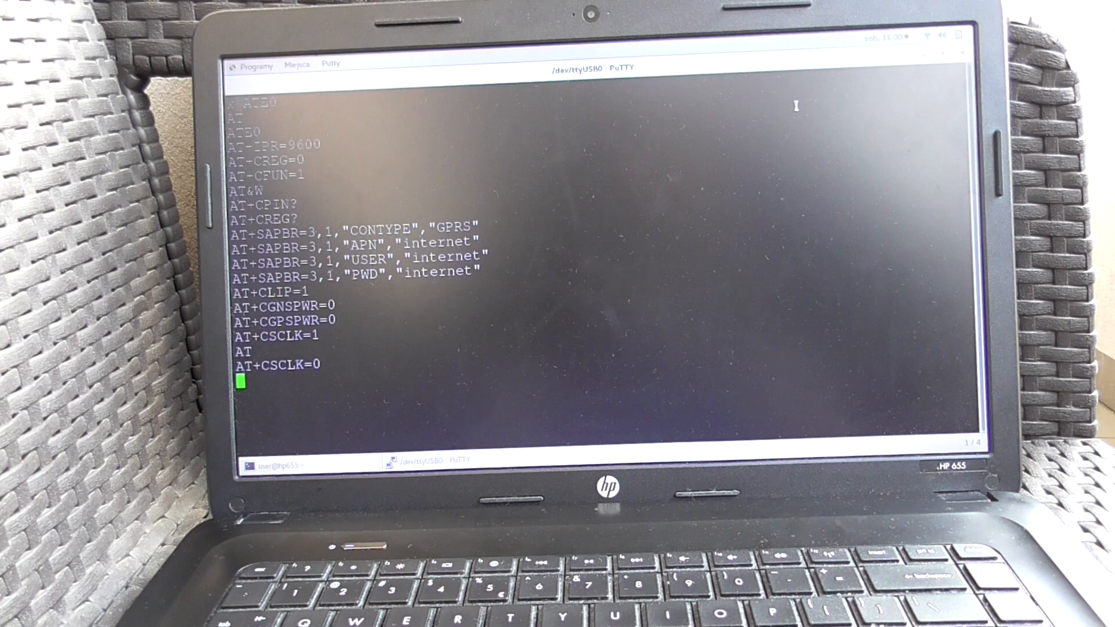
type("ATH")
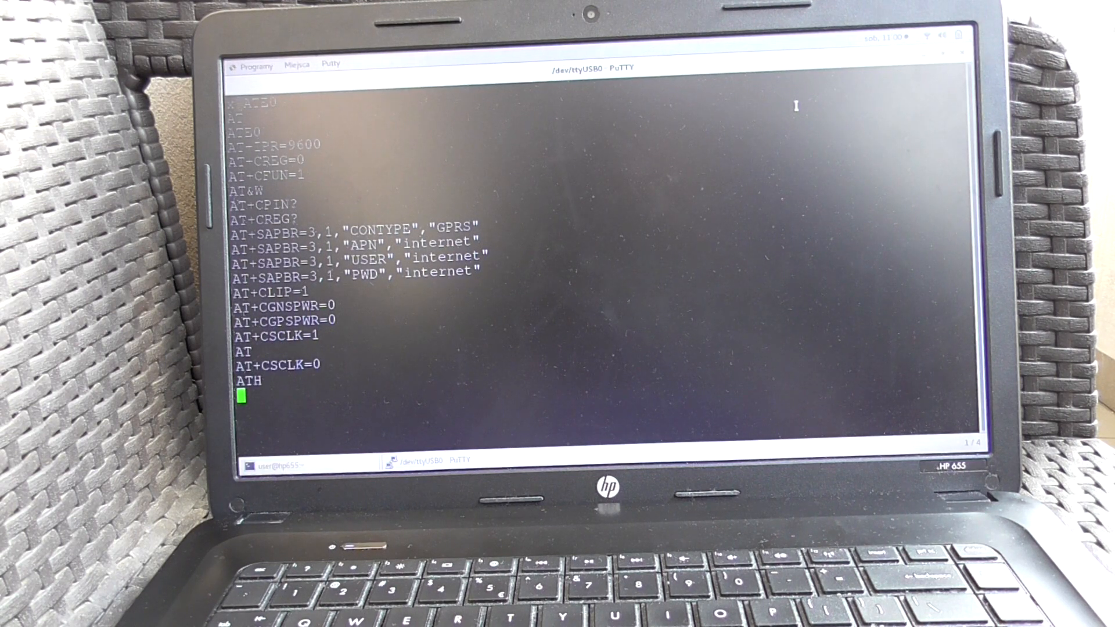
type("AT+SAPBR=3,1,\"CONTYPE\",\"GPRS\"")
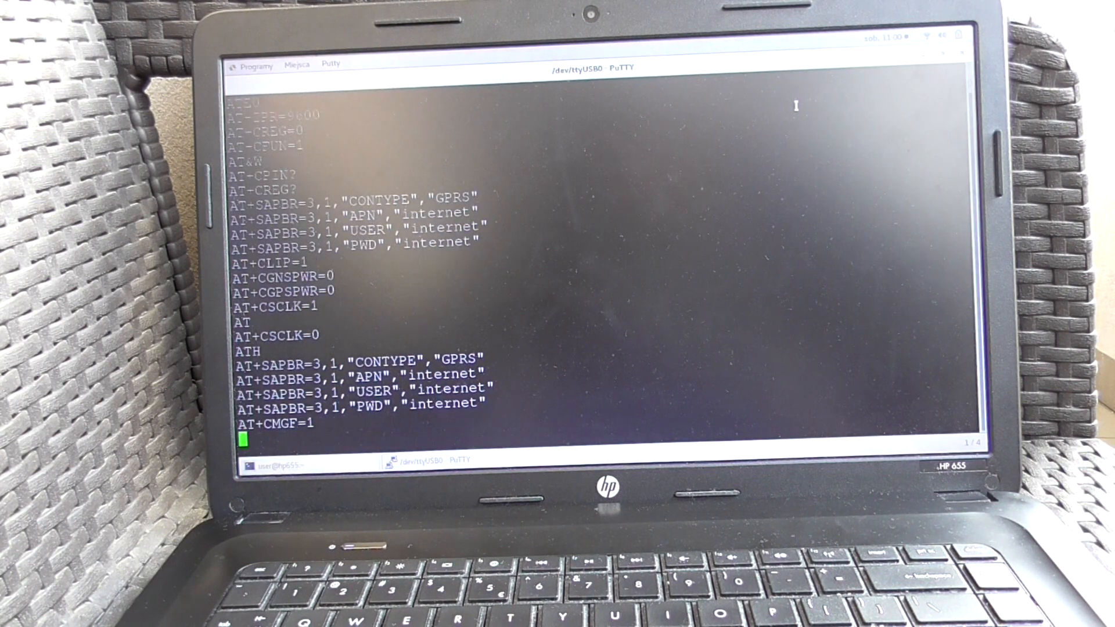
type("AT+CMGDA=\"DEL ALL\"")
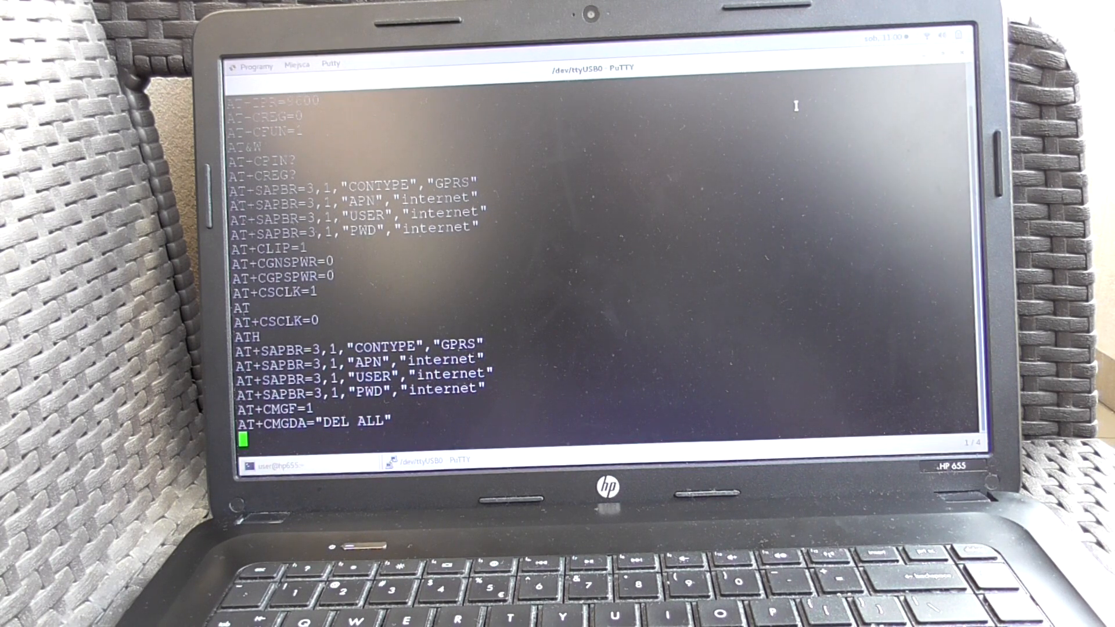
type("AT+CGNSPWR=1")
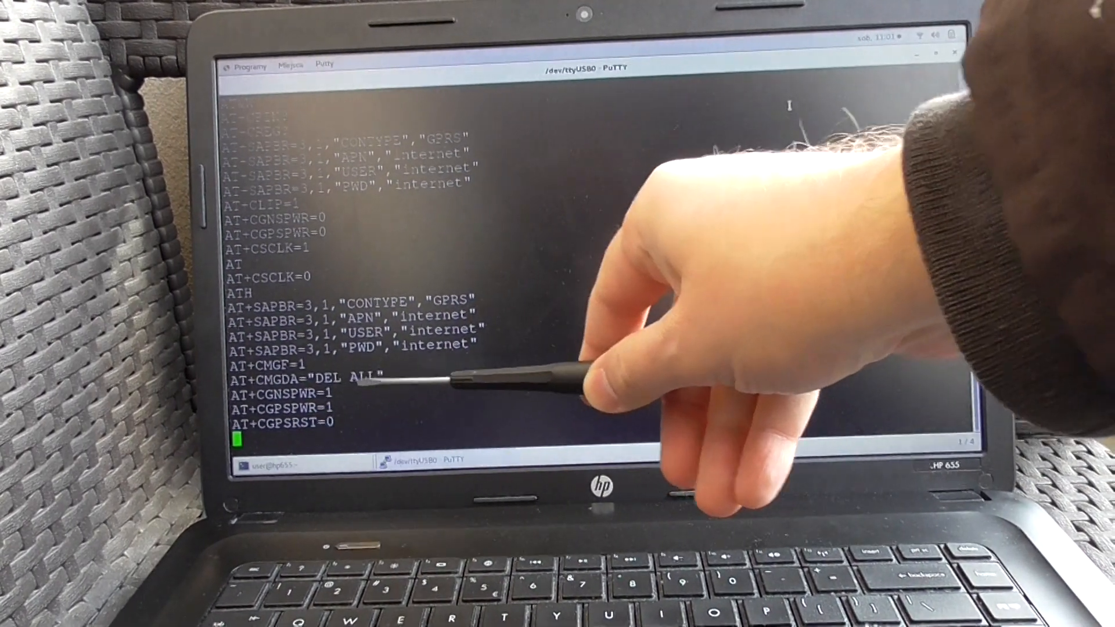
type("AT+CGPSSTATUS?")
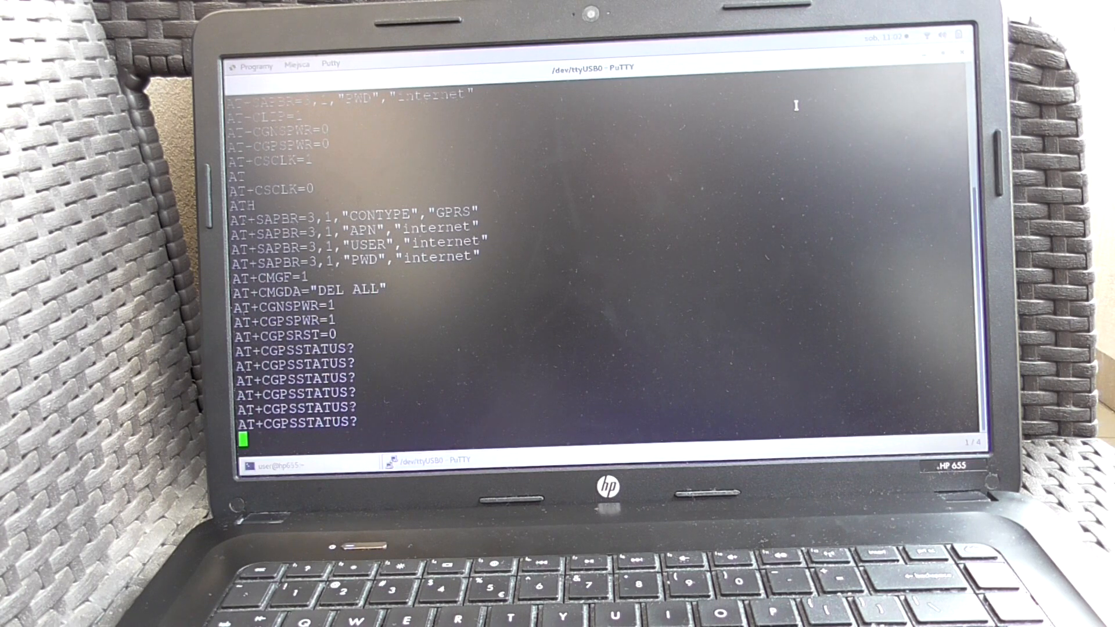
scroll("down", 3)
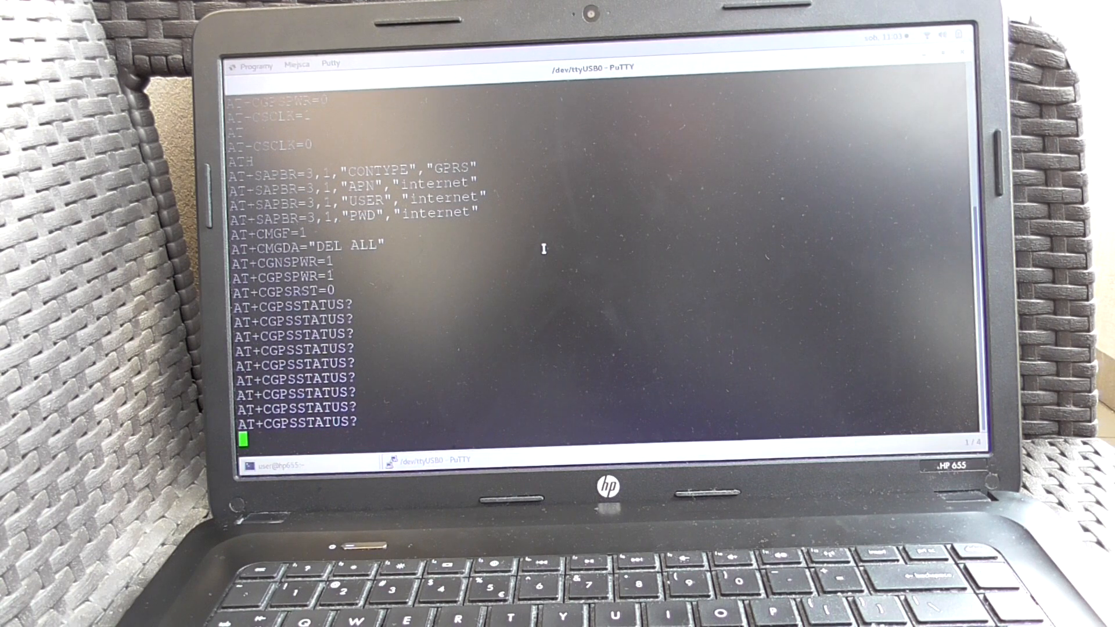
scroll("down", 3)
type("AT+CGPSSTATUS?")
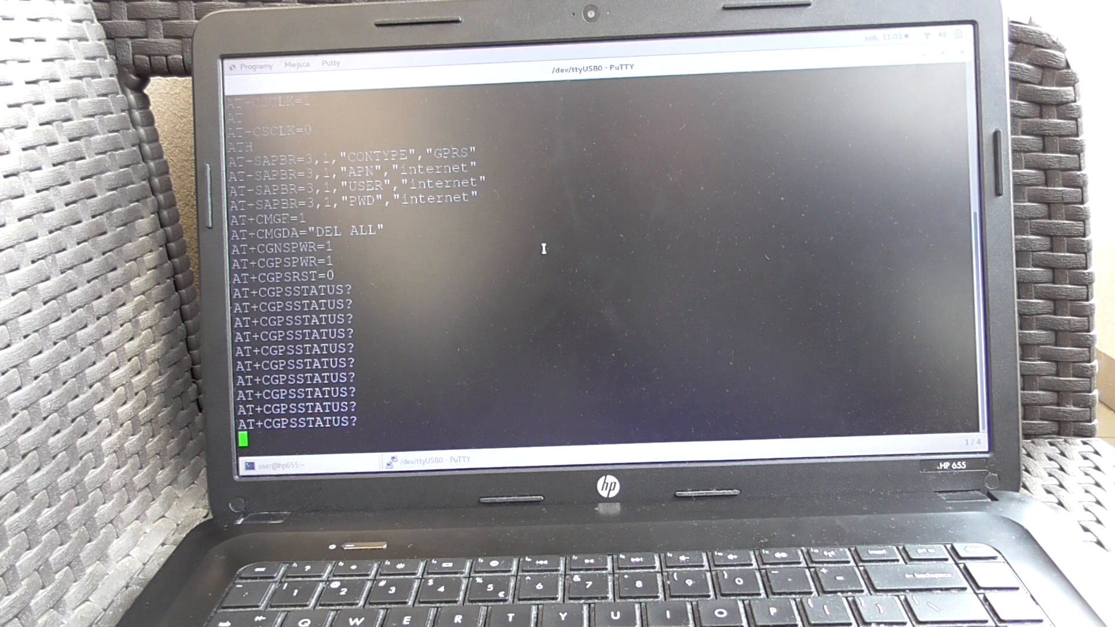